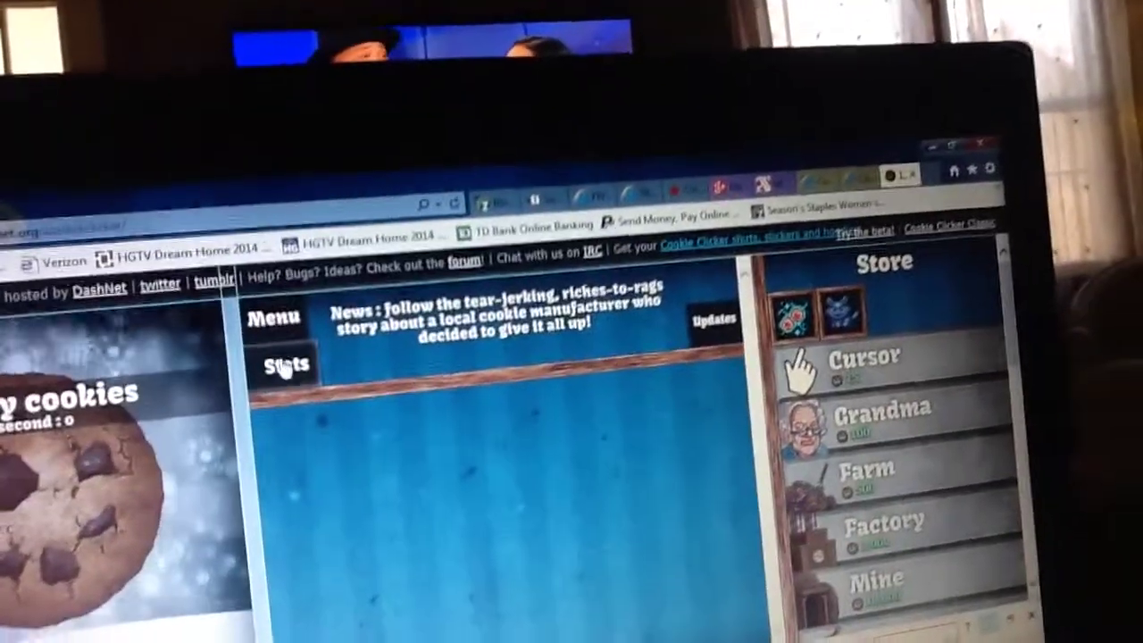
Show the Statistics screen listing Cookies in bank as Infinity under General
{"action": "left_click", "coordinate": [286, 364]}
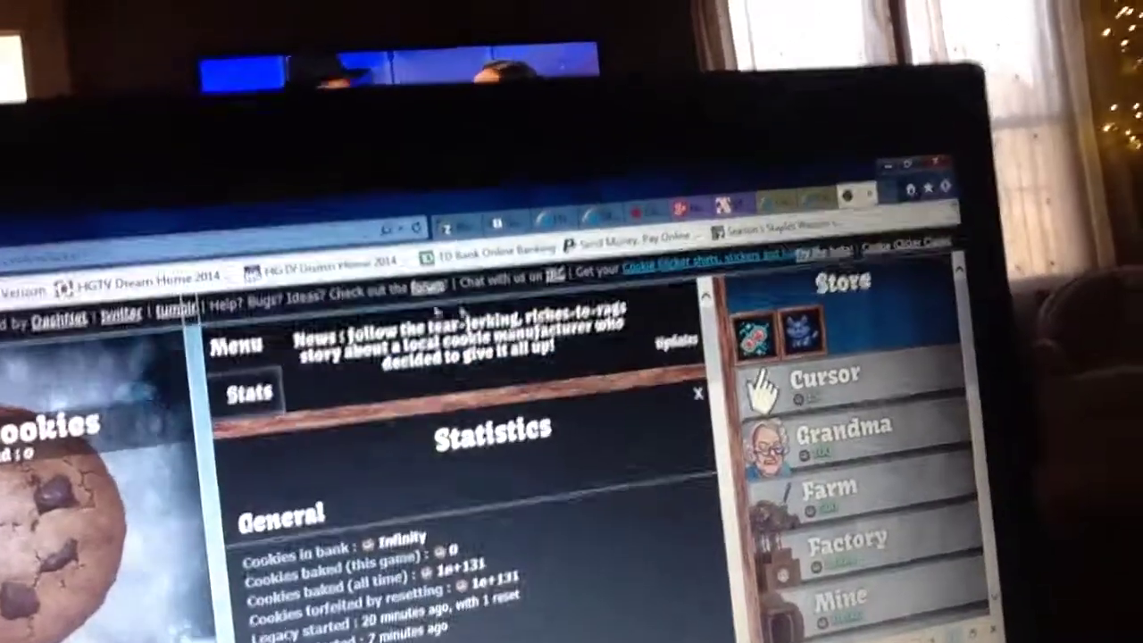